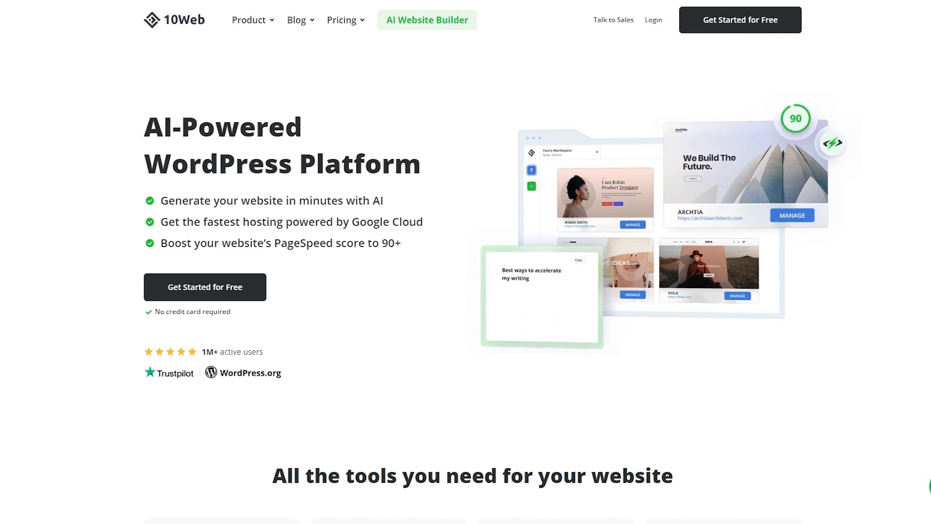
# Switch the Platform pricing page to monthly billing ($20, $48, $85) and review the comparison table
pyautogui.click(248, 20)
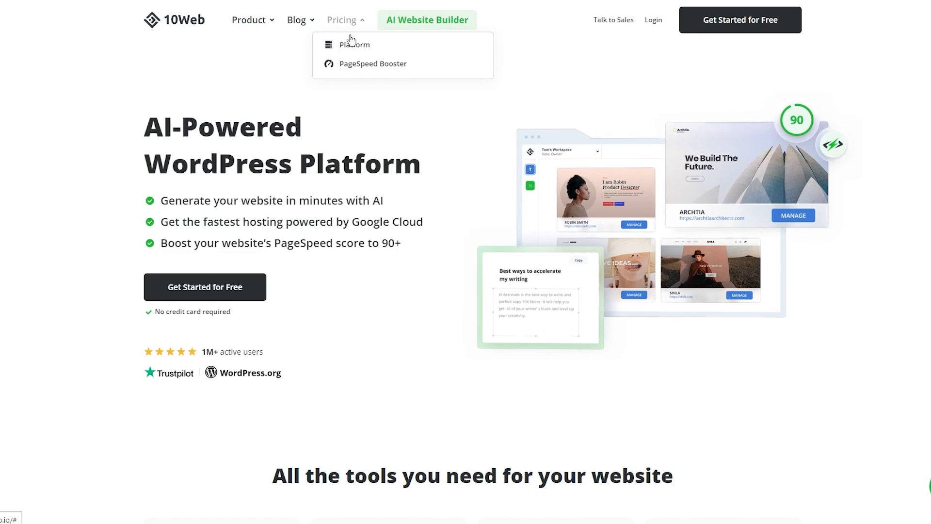
pyautogui.click(342, 19)
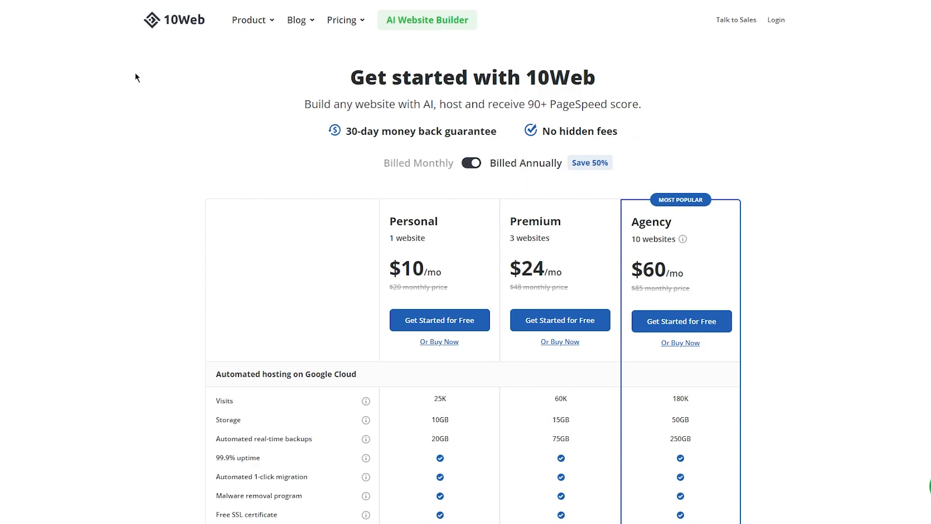
pyautogui.moveTo(206, 149)
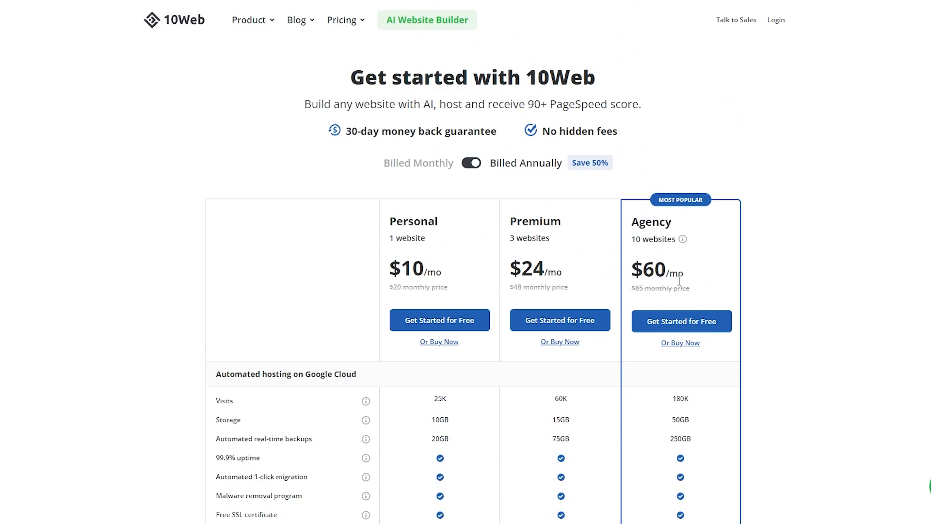
pyautogui.moveTo(826, 238)
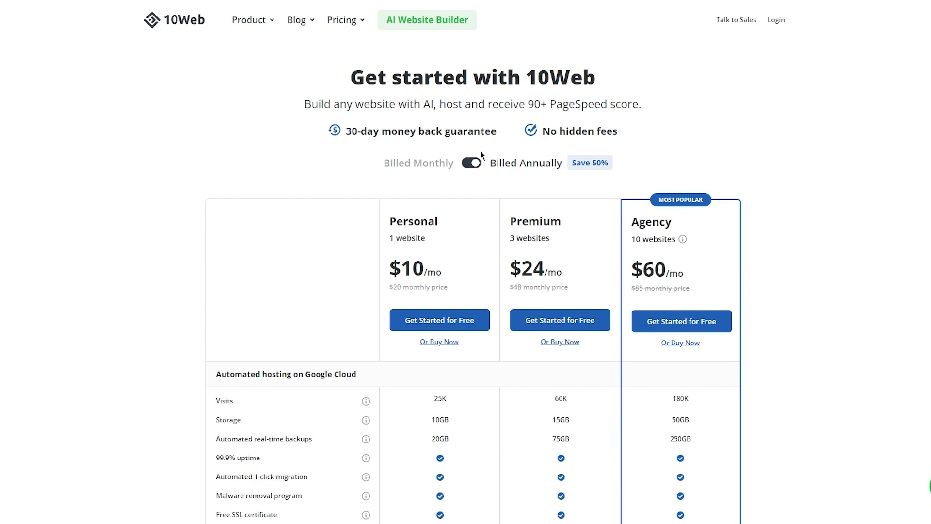
pyautogui.click(471, 162)
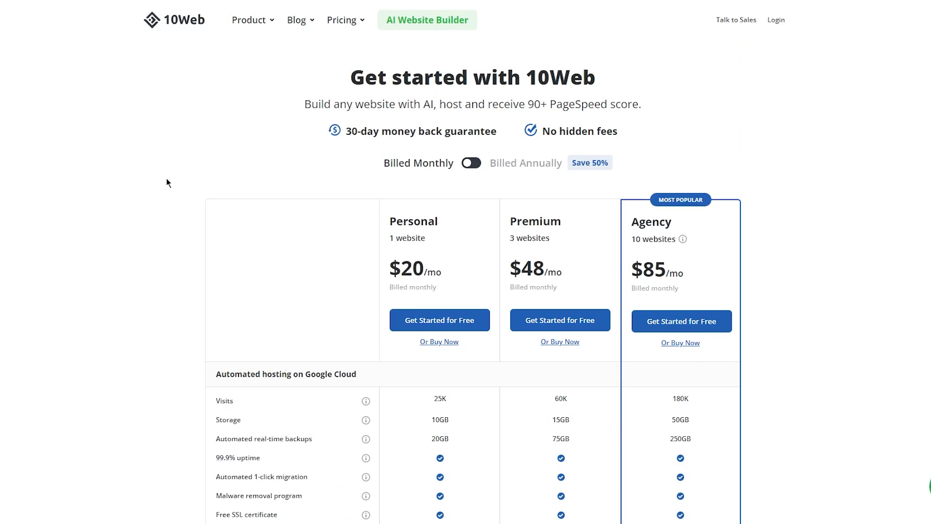
pyautogui.moveTo(74, 81)
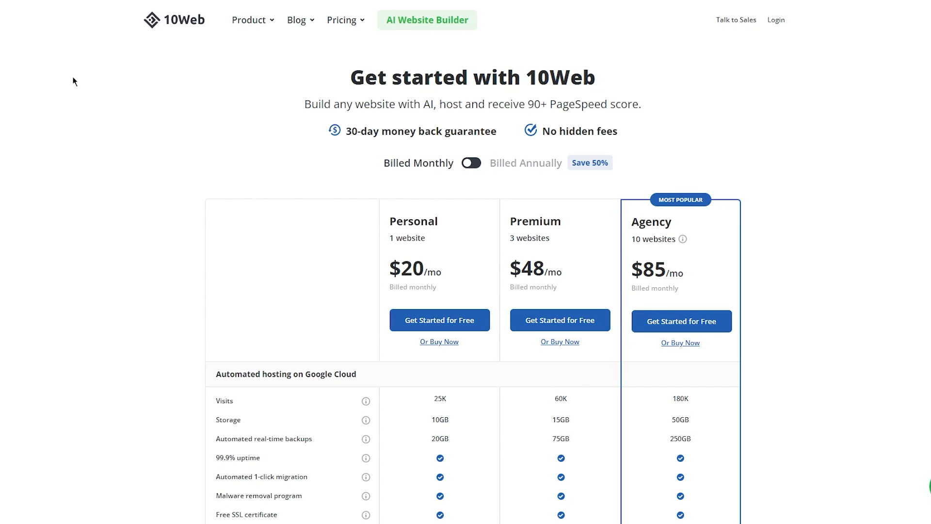
pyautogui.scroll(-3)
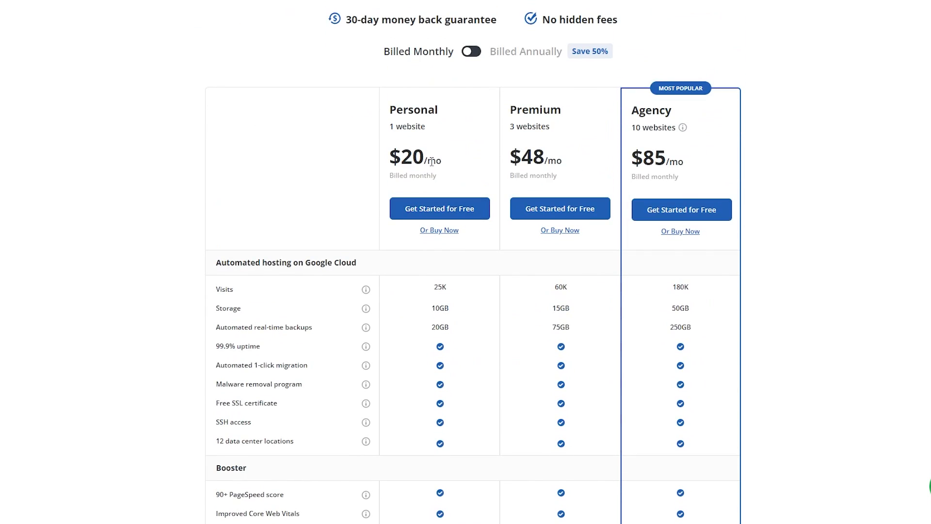
pyautogui.scroll(-3)
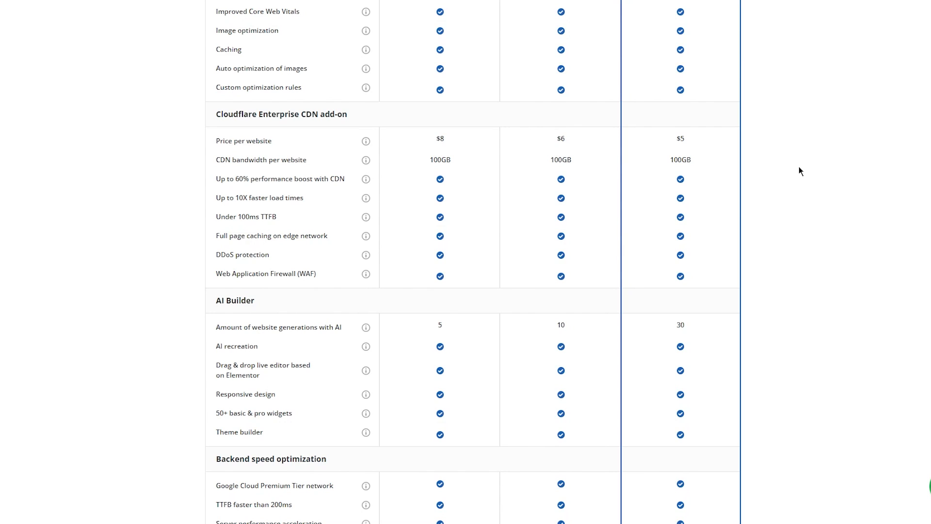
pyautogui.scroll(3)
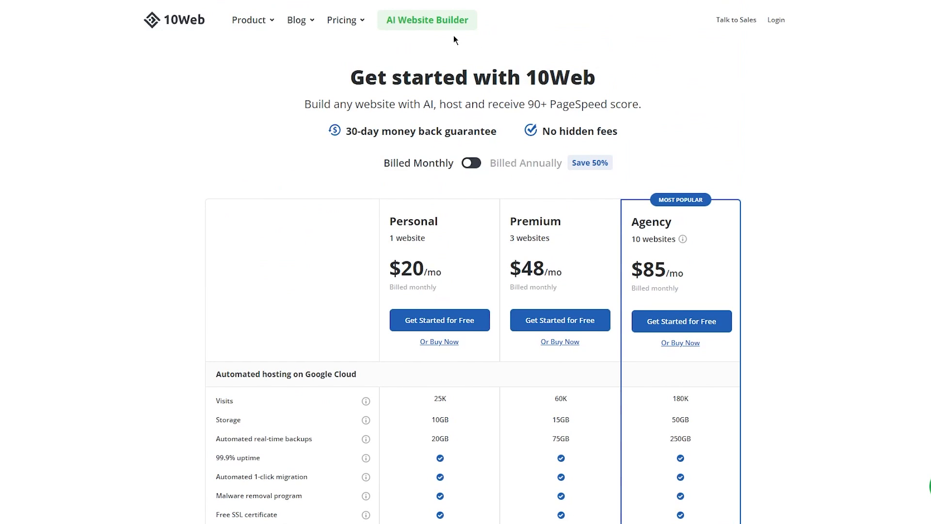
# Go back to the 10Web homepage and scroll past the tools cards to the AI website section
pyautogui.click(174, 19)
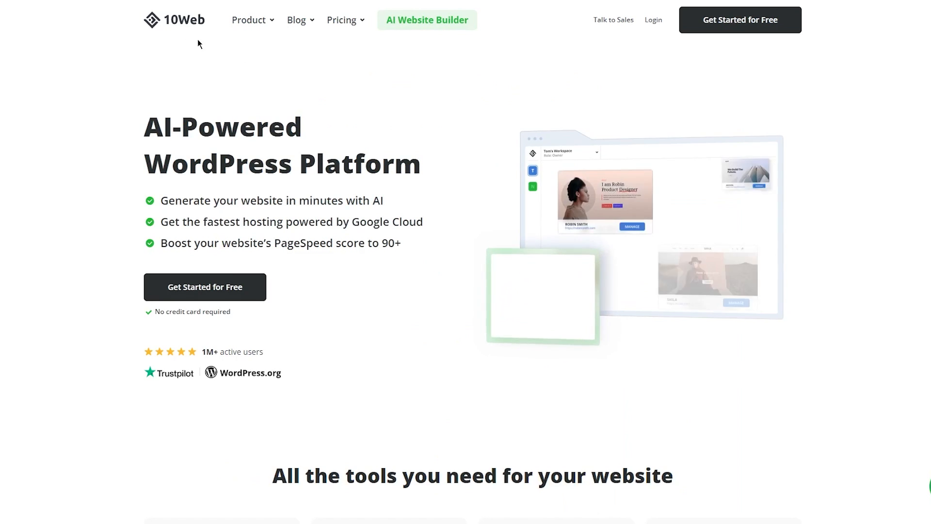
pyautogui.scroll(-3)
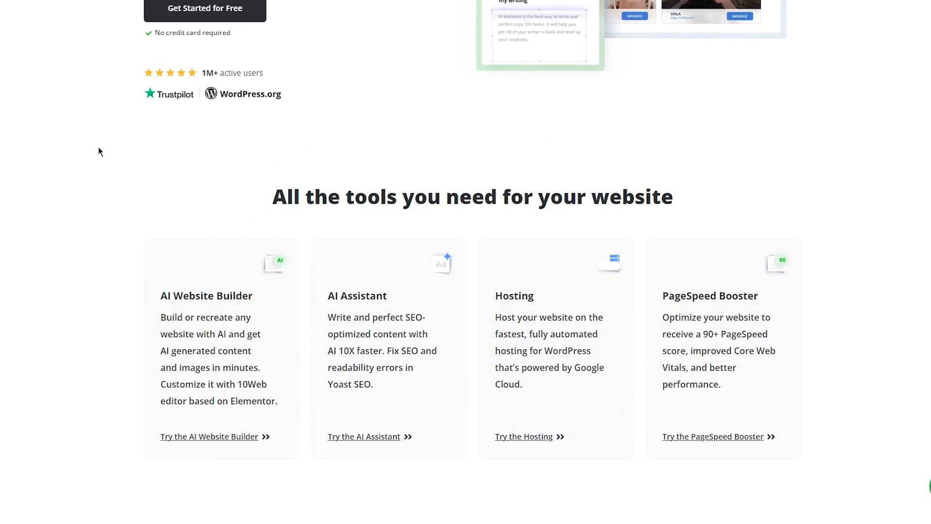
pyautogui.scroll(-3)
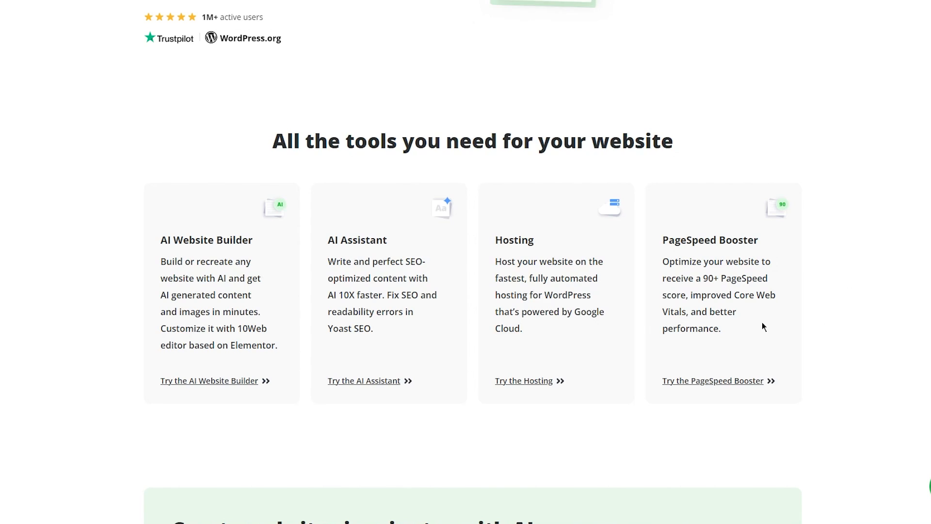
pyautogui.scroll(-3)
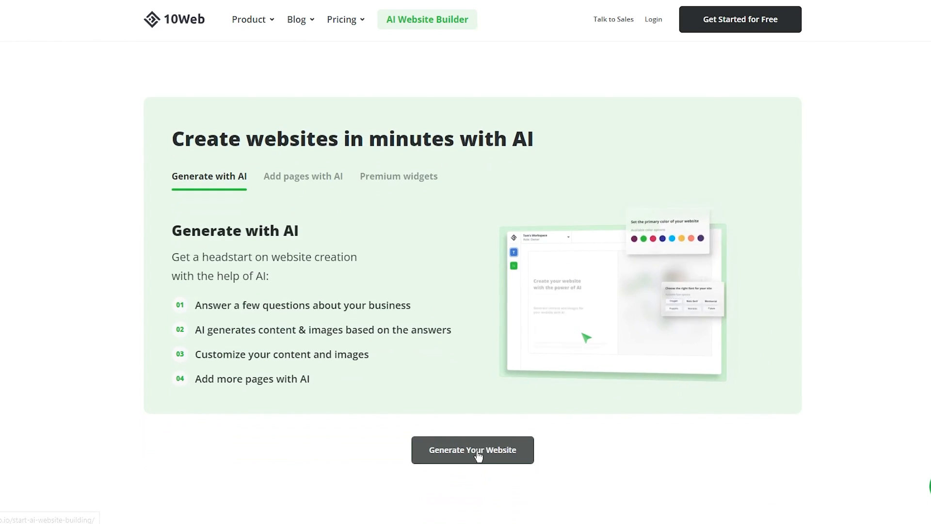
# Start the Generate Your Website flow to reach the 'What do you want to do?' page
pyautogui.click(472, 450)
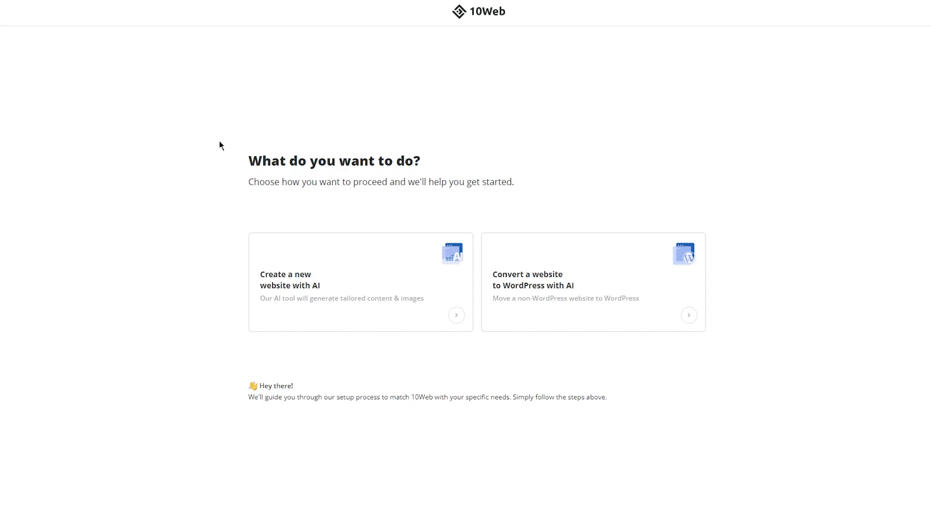
pyautogui.moveTo(207, 202)
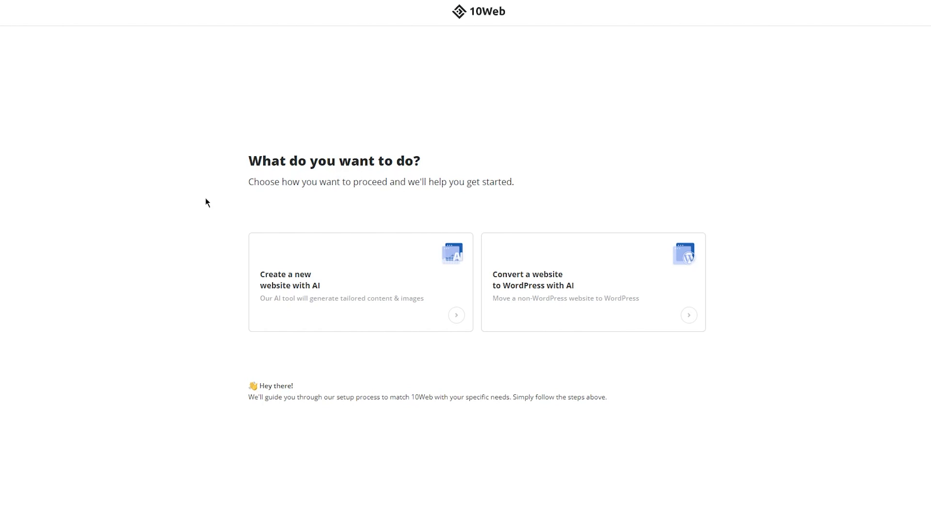
pyautogui.moveTo(151, 288)
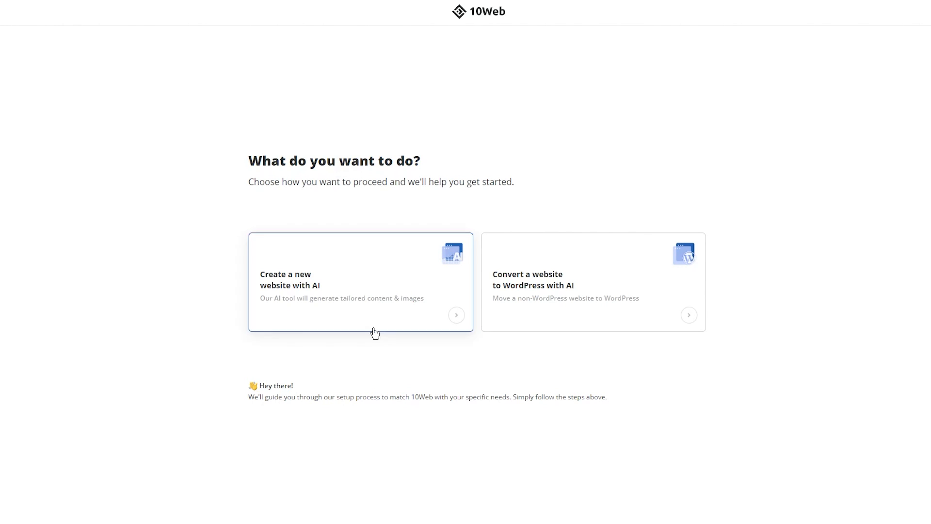
# Choose to create a new AI website and pick Digital marketing agency as business type
pyautogui.click(360, 282)
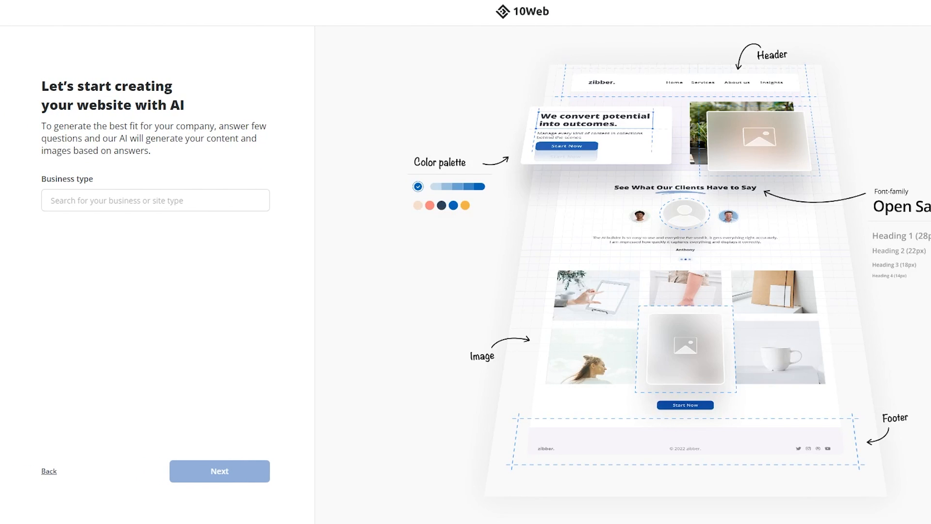
pyautogui.moveTo(719, 40)
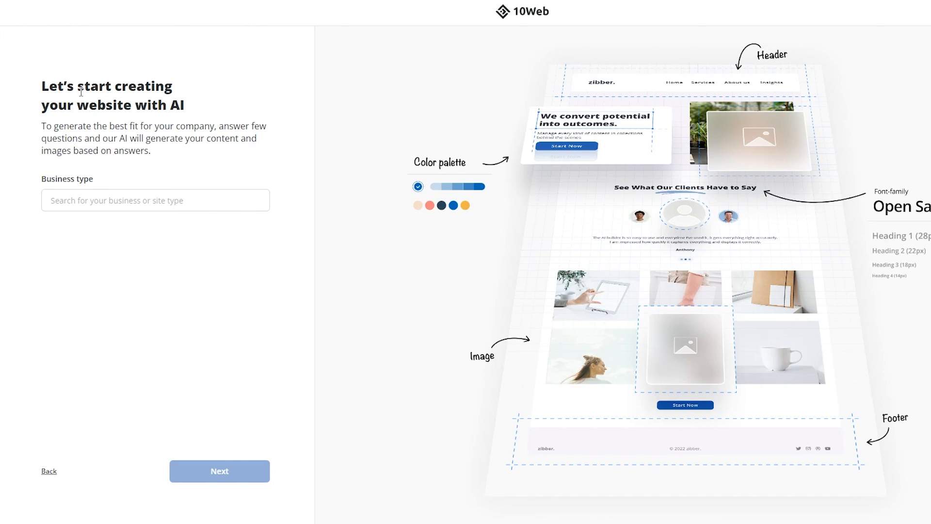
pyautogui.moveTo(166, 53)
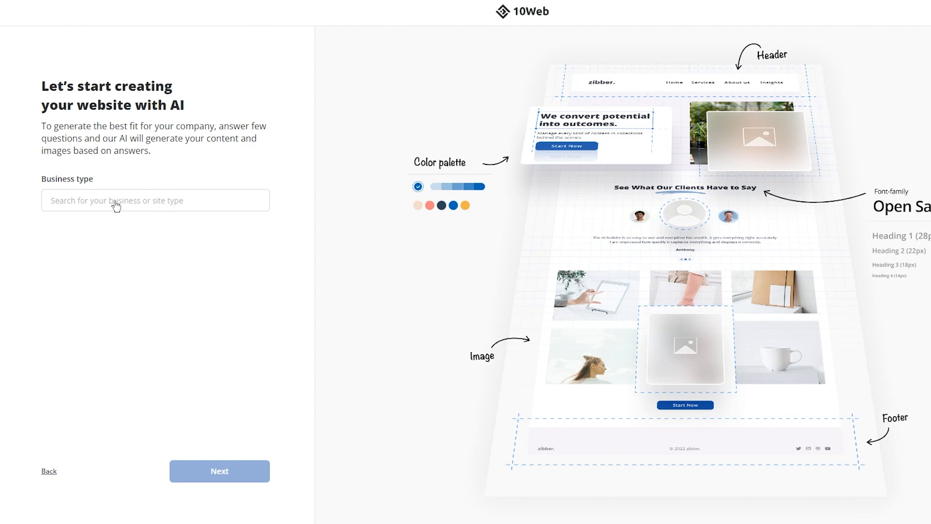
pyautogui.click(156, 200)
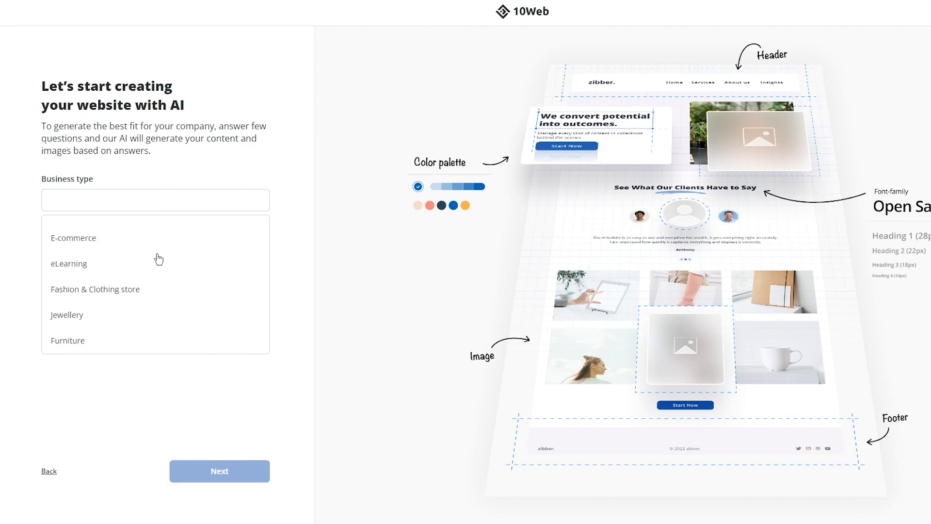
pyautogui.scroll(-3)
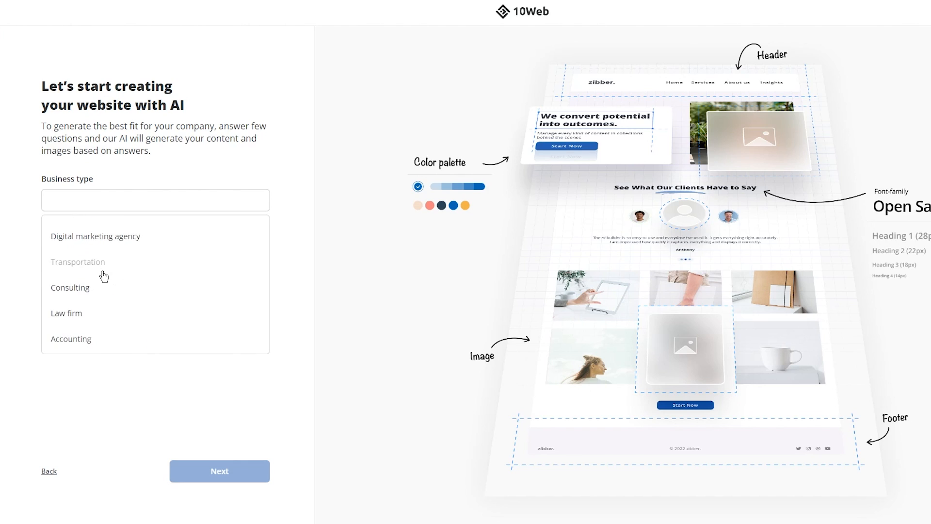
pyautogui.click(95, 236)
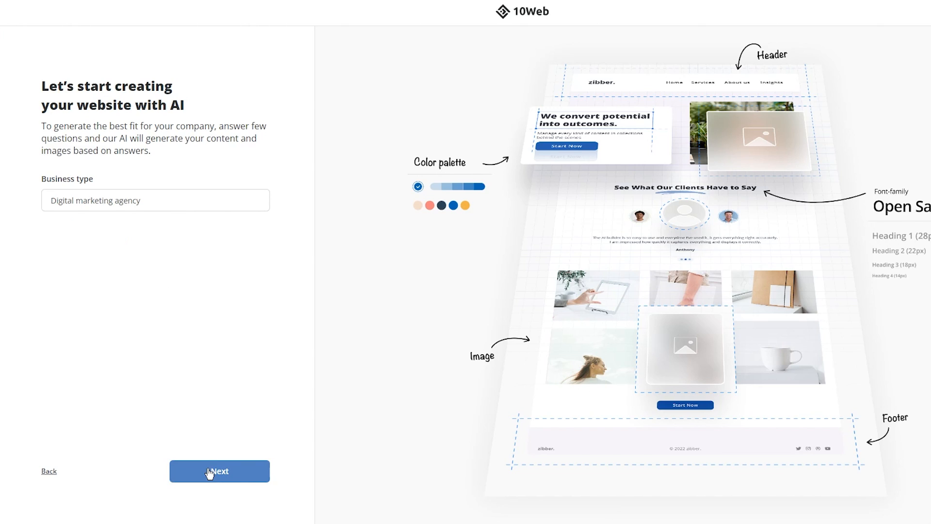
# Select the first website design template and proceed to the company details step
pyautogui.click(219, 471)
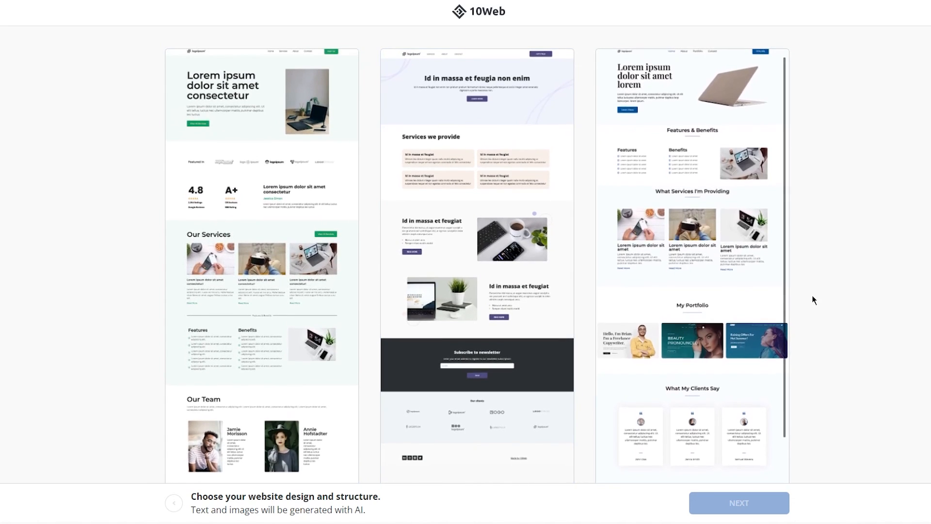
pyautogui.scroll(-3)
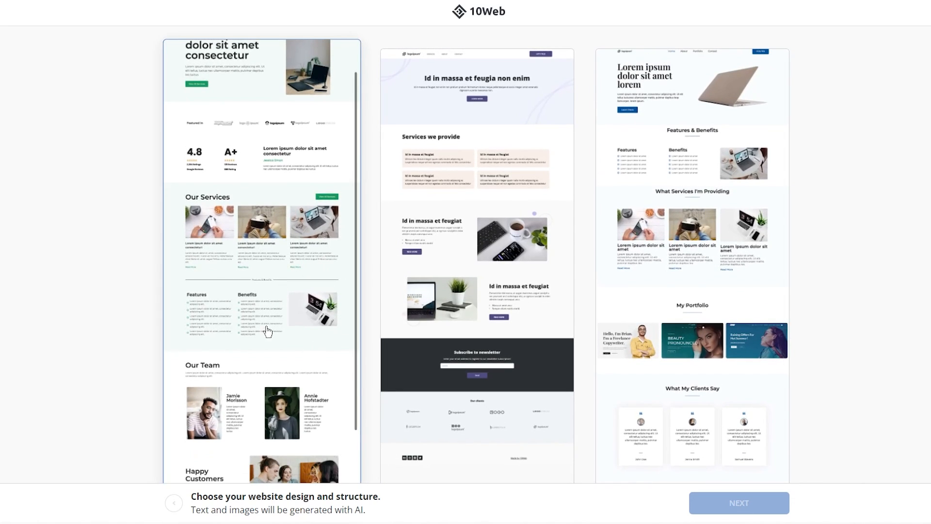
pyautogui.click(261, 95)
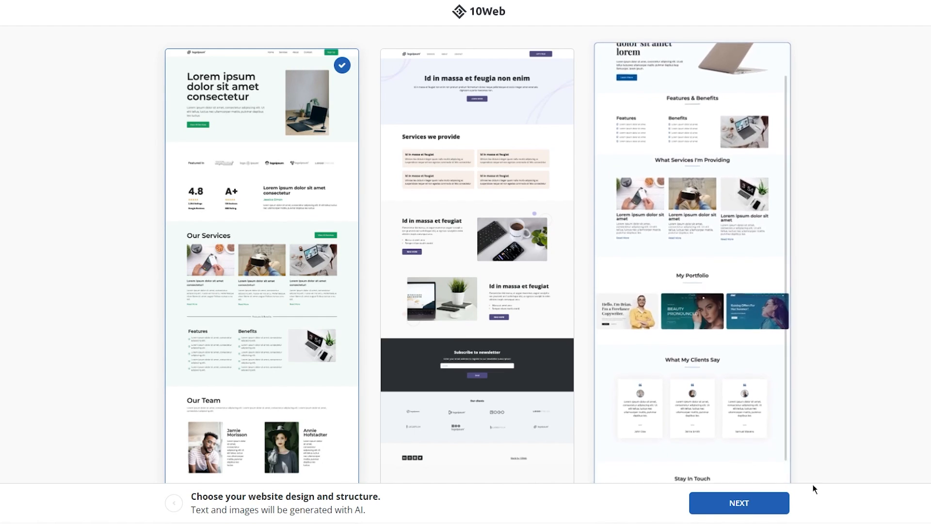
pyautogui.click(738, 502)
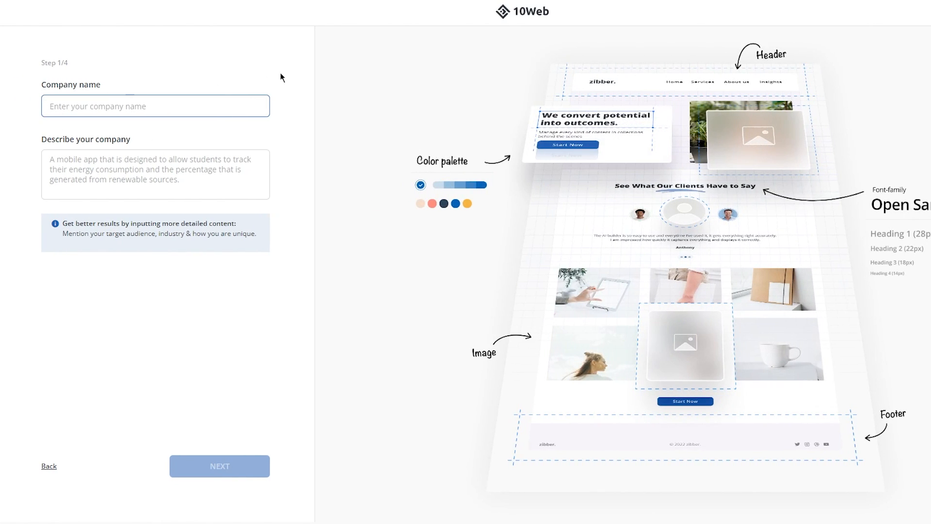
# Enter John's Shack as the company name and begin the company description
pyautogui.write("John's Shack")
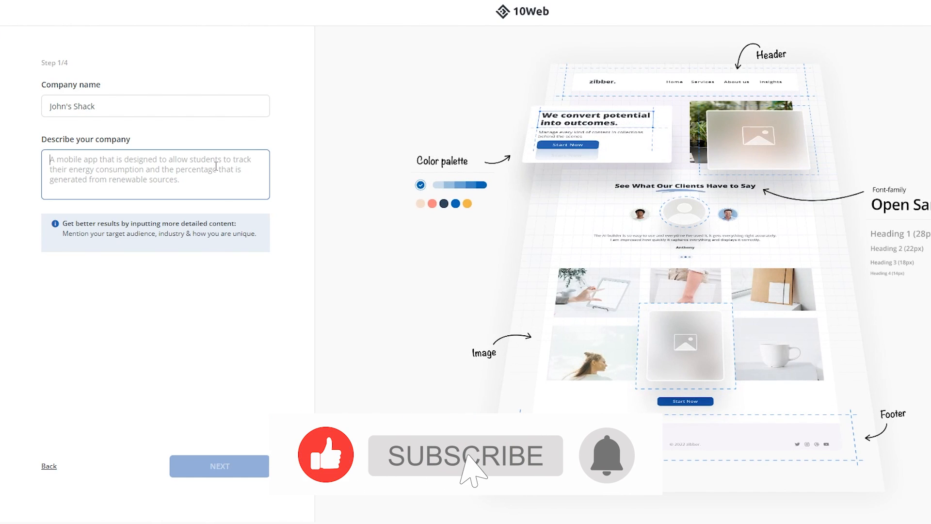
pyautogui.click(465, 455)
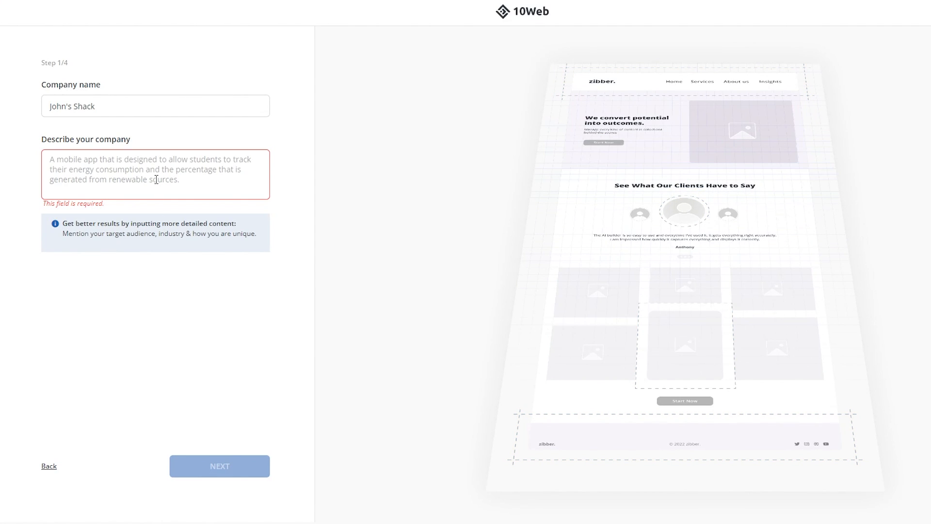
pyautogui.click(51, 159)
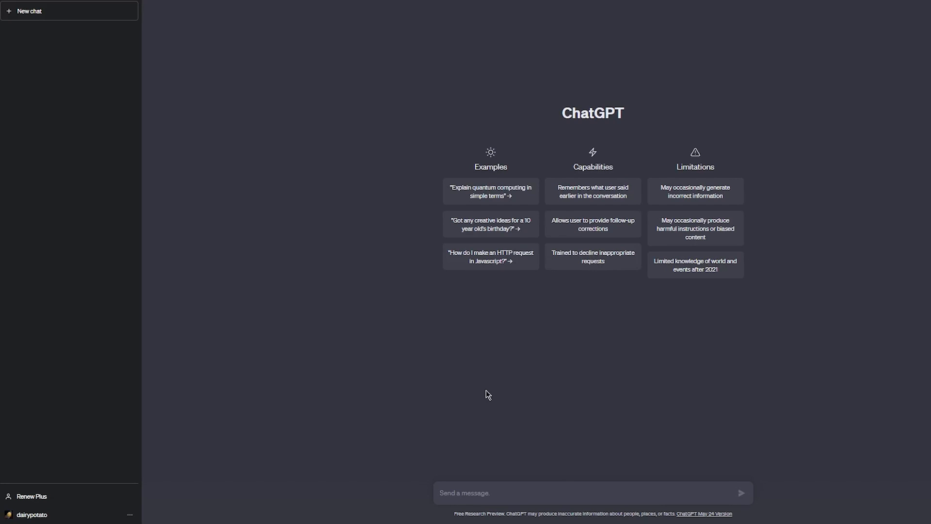
pyautogui.moveTo(634, 401)
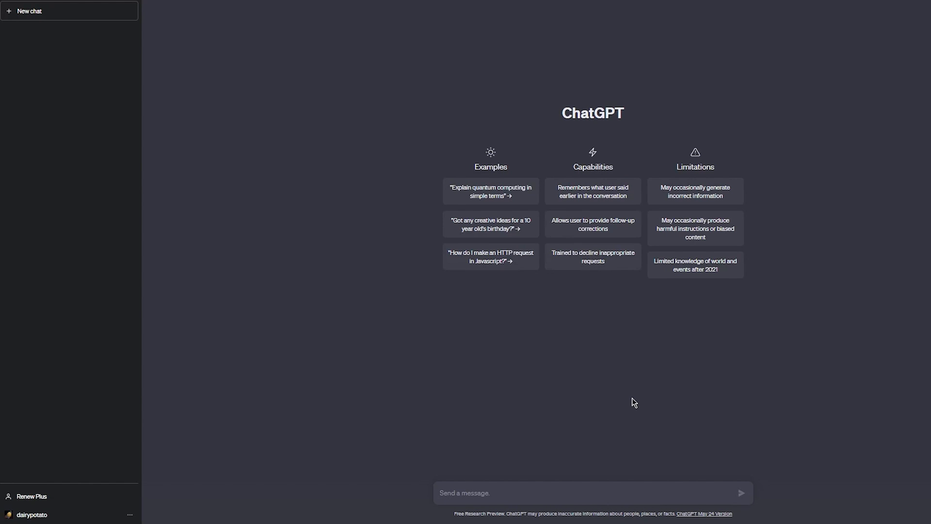
# Ask ChatGPT for a website prompt about a digital marketing agency with 1000+ customers, targeting adults
pyautogui.write('hi i want to create a website made by')
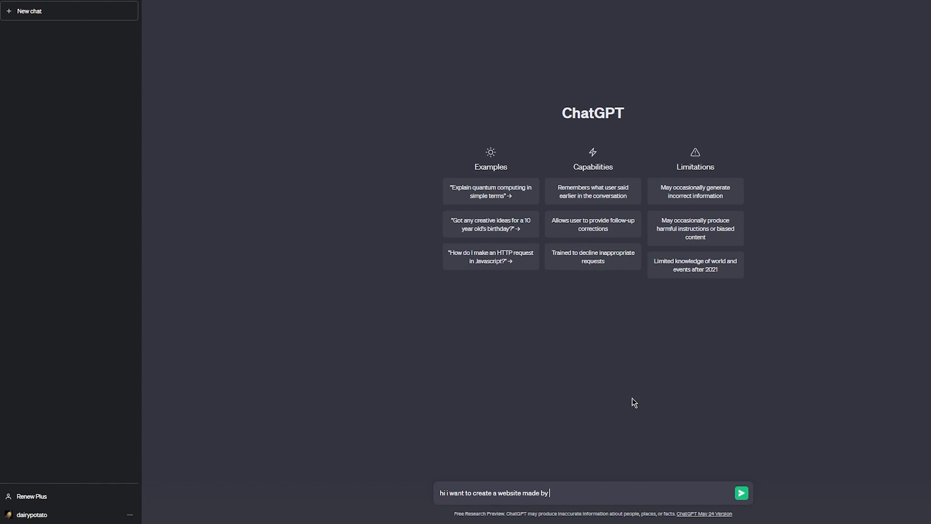
pyautogui.write('an ai. the ai is asking me a very detailed prompt about m')
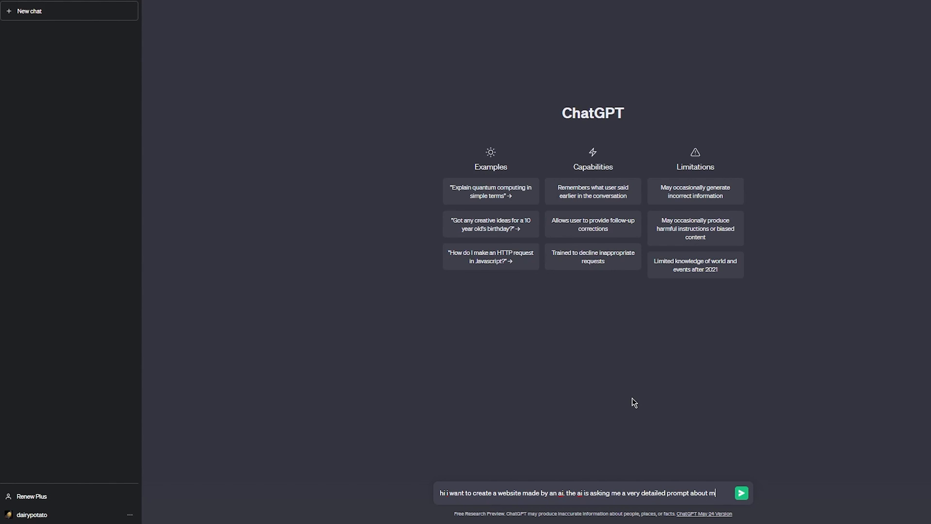
pyautogui.write('y business s')
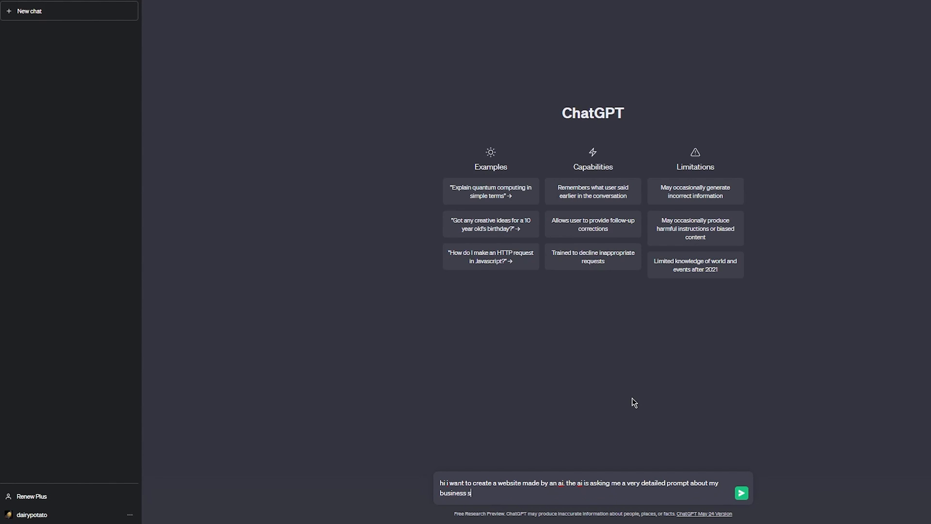
pyautogui.write('o it can')
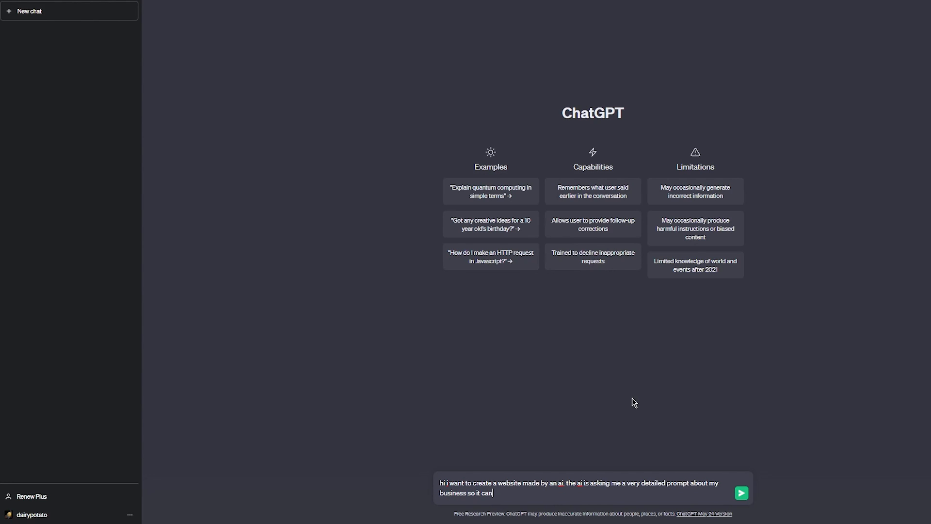
pyautogui.write('n design the website. p')
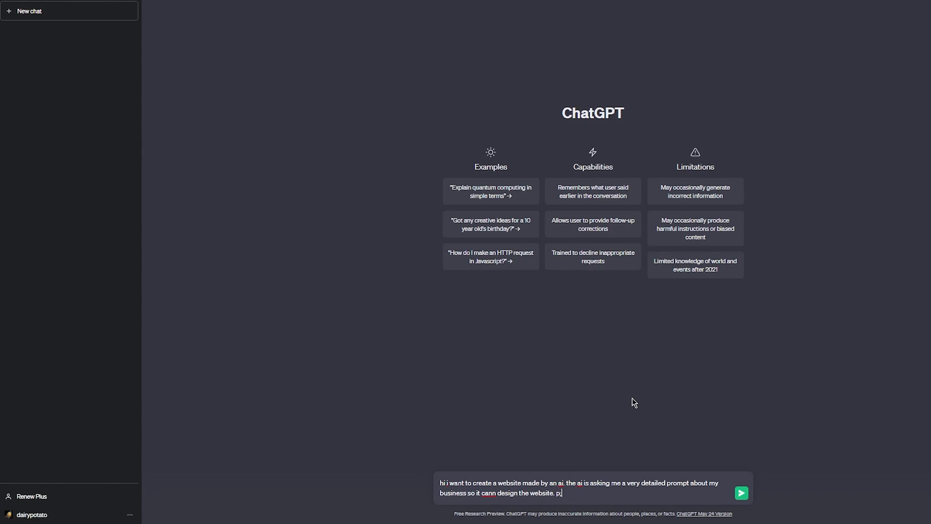
pyautogui.write('leasew')
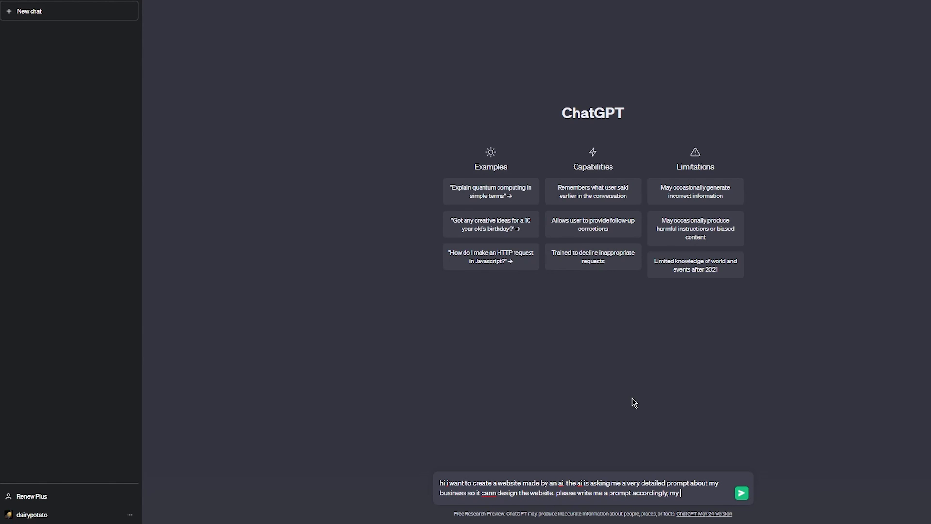
pyautogui.write('company is a')
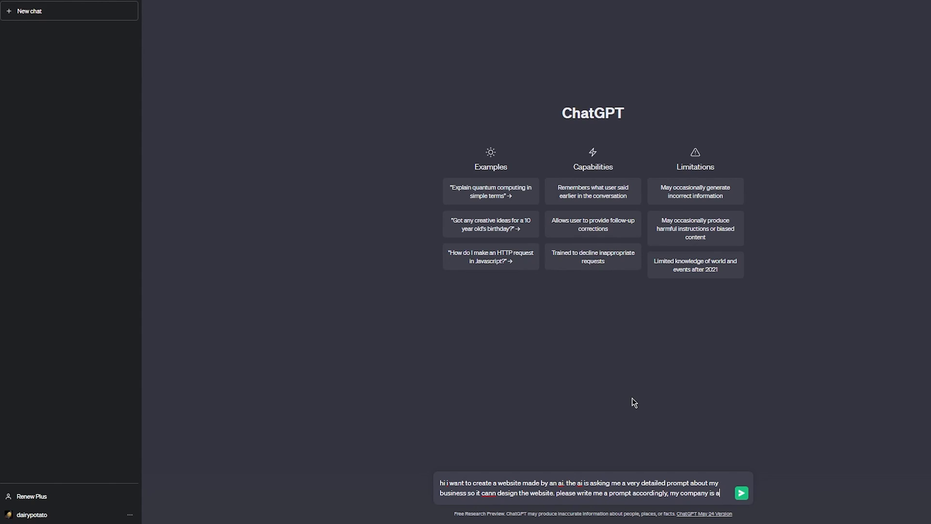
pyautogui.write('digital marketing agency with above 1')
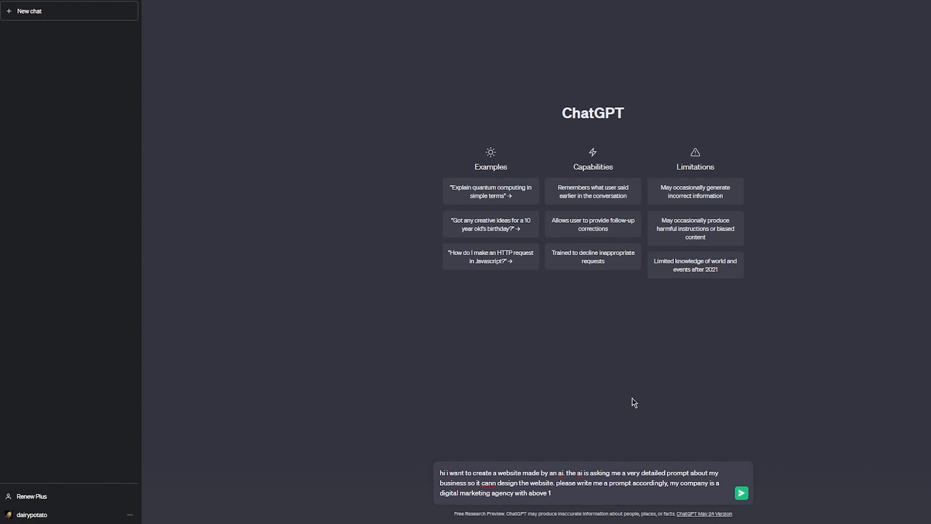
pyautogui.write('000 customers, our target audience is ad')
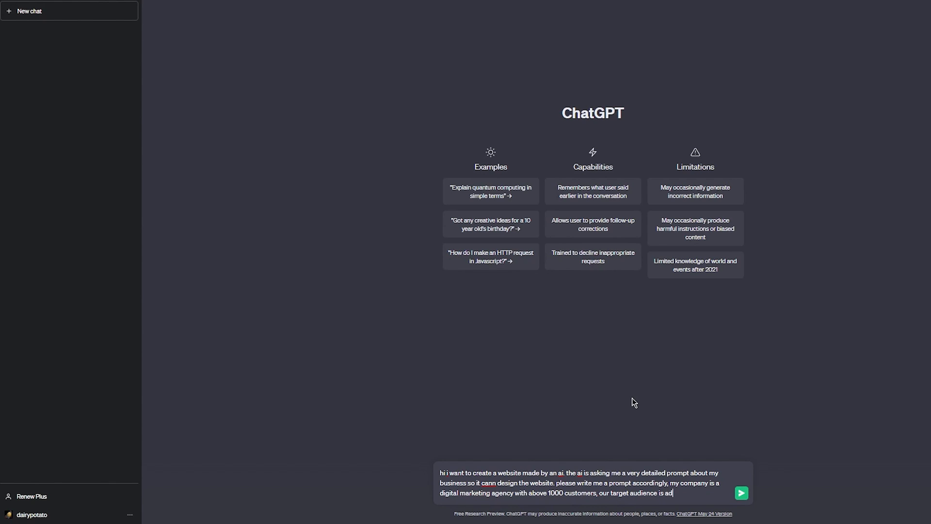
pyautogui.write('ults')
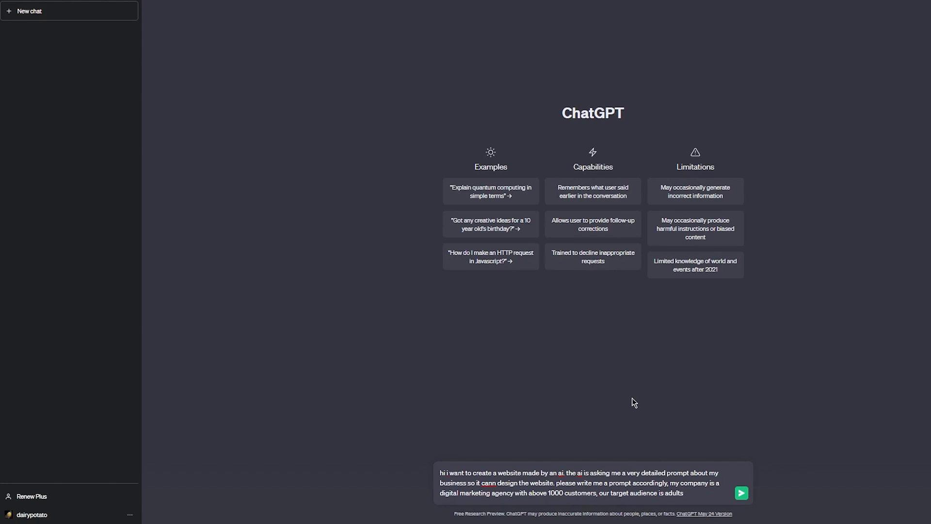
pyautogui.write('and young')
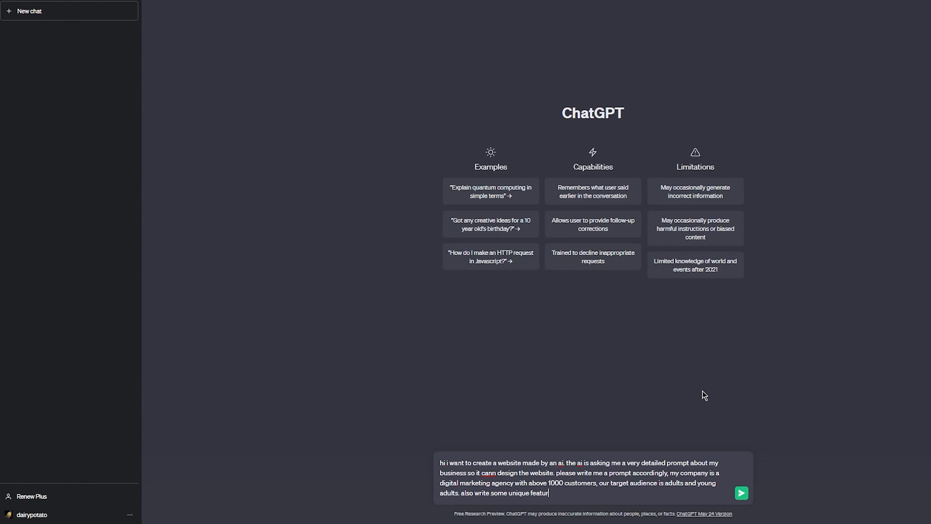
pyautogui.click(741, 493)
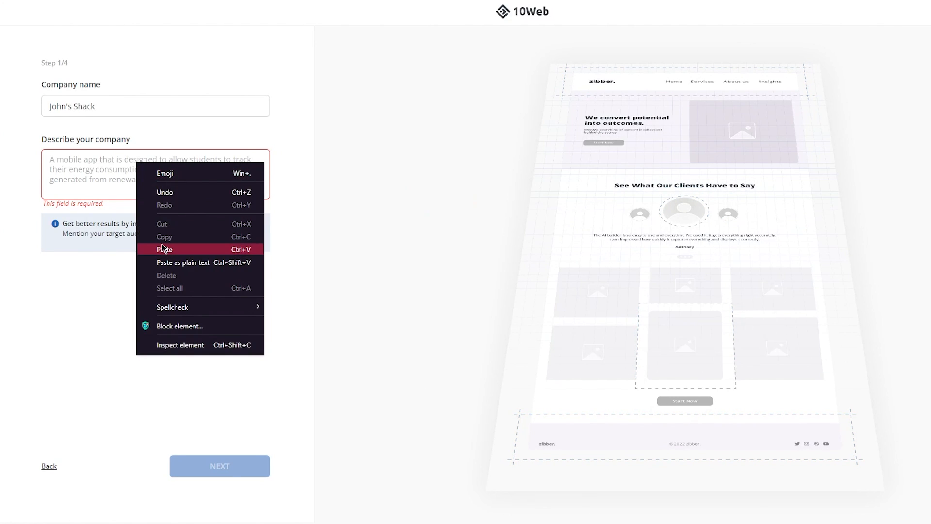
# Paste the generated company description, then enter email marketing, automations and a third service
pyautogui.click(164, 249)
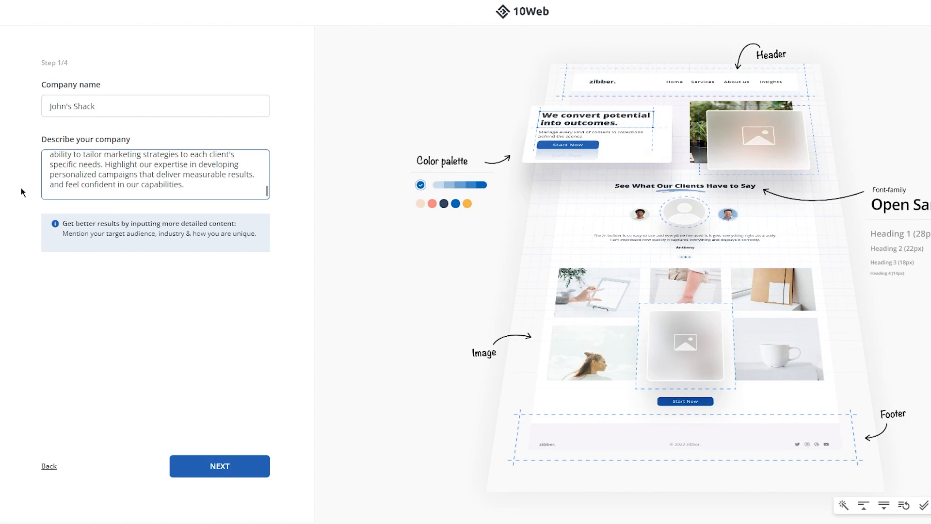
pyautogui.click(220, 466)
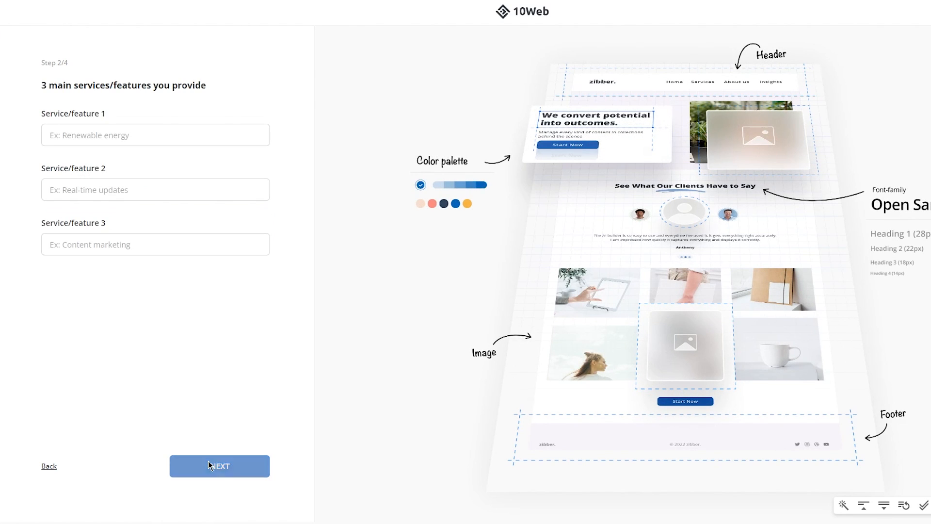
pyautogui.click(155, 135)
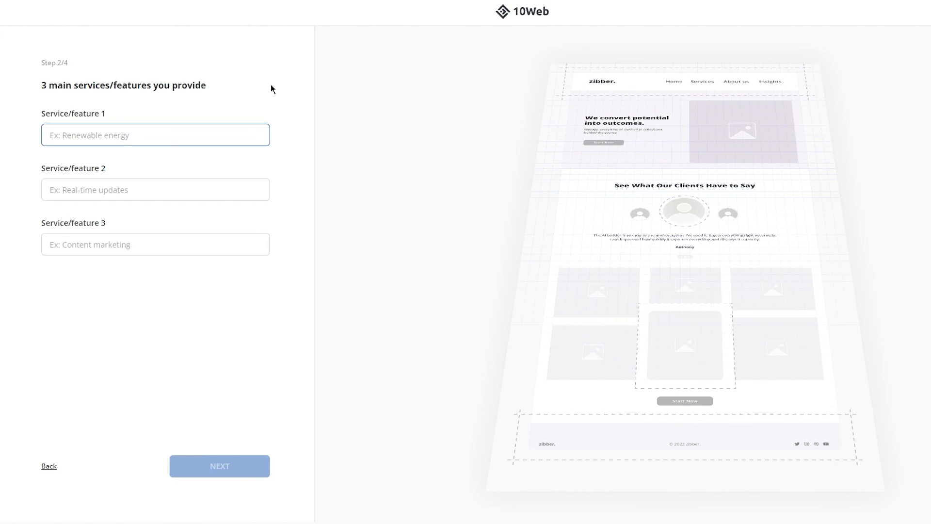
pyautogui.write('email')
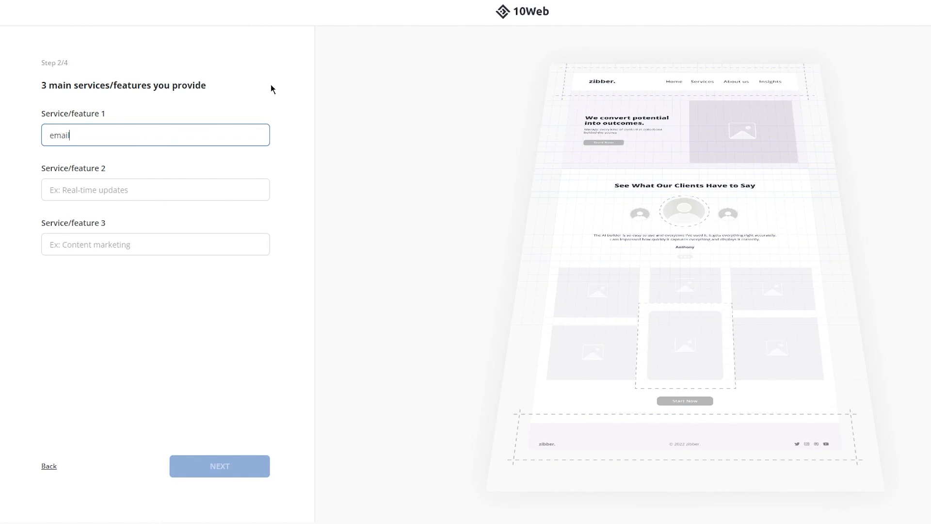
pyautogui.write('marketing')
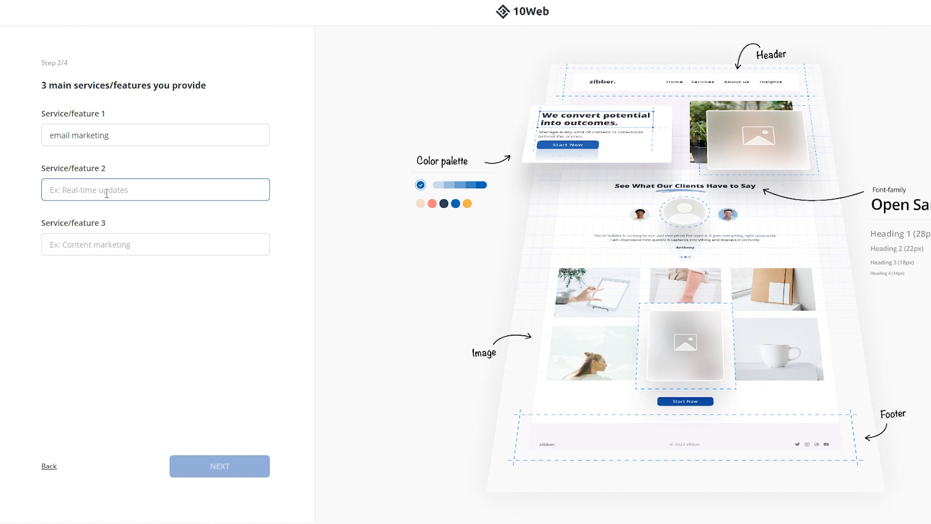
pyautogui.write('automations')
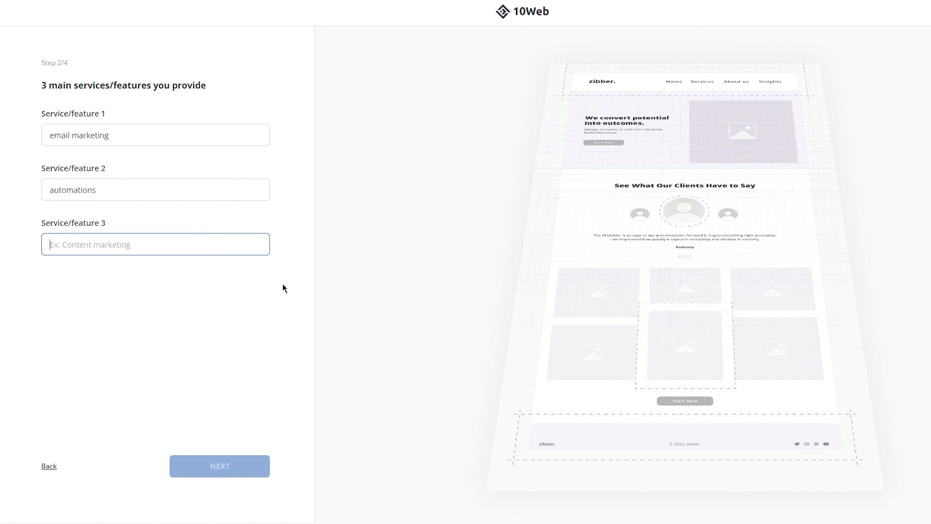
pyautogui.write('lan')
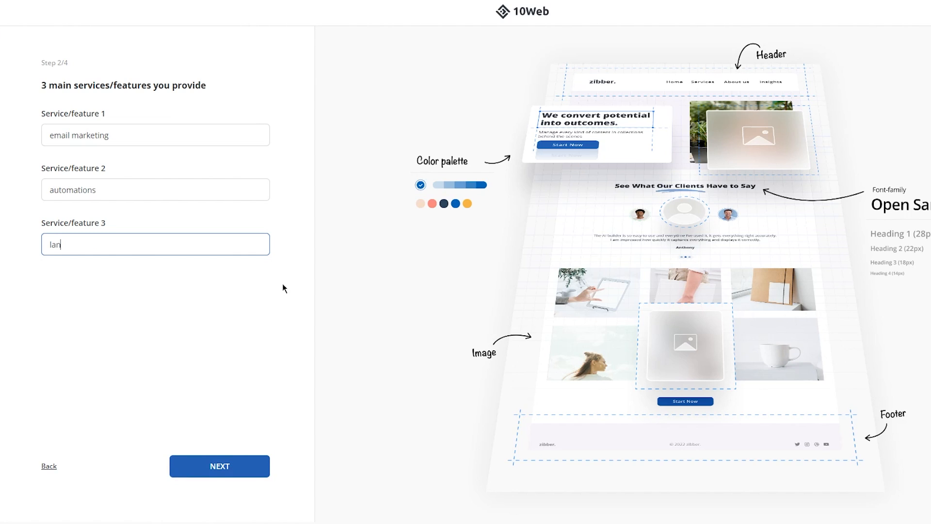
pyautogui.click(219, 465)
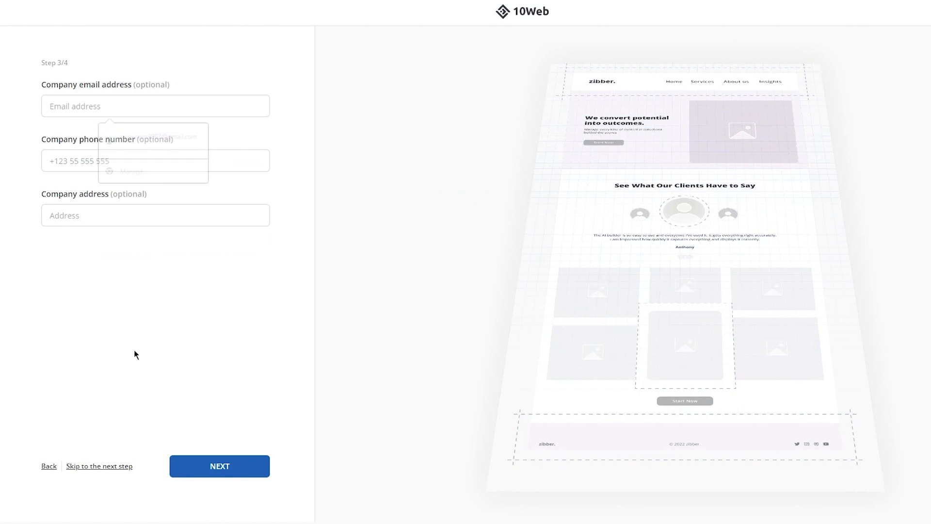
# Skip contact details, choose the Formal tone of voice, and finalize setup
pyautogui.click(219, 465)
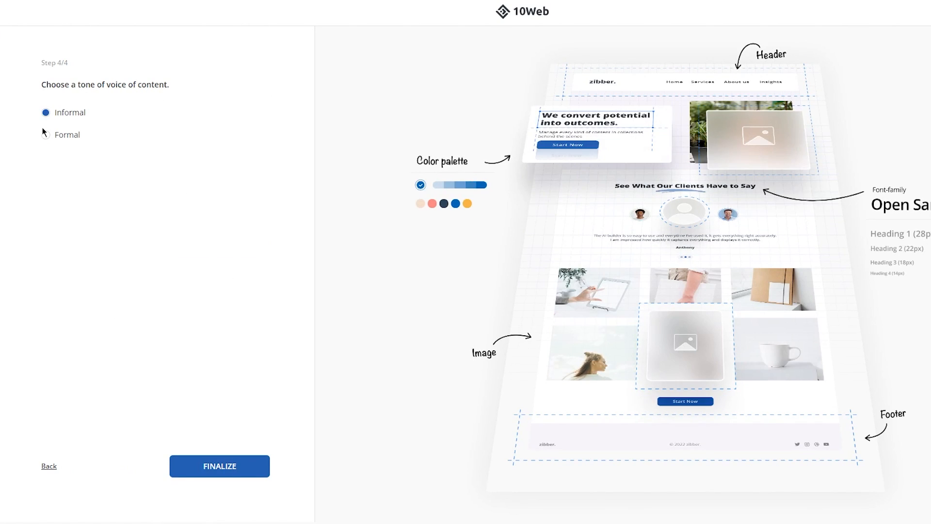
pyautogui.click(45, 135)
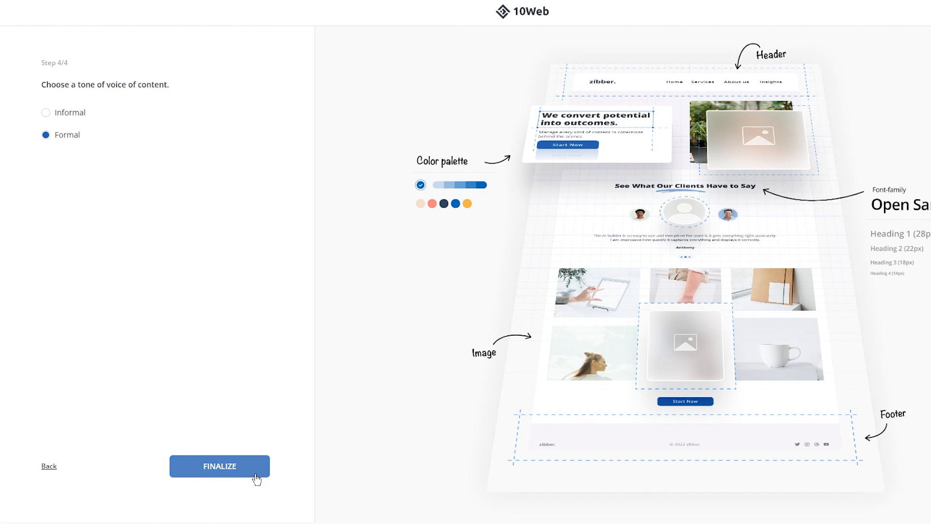
pyautogui.click(219, 466)
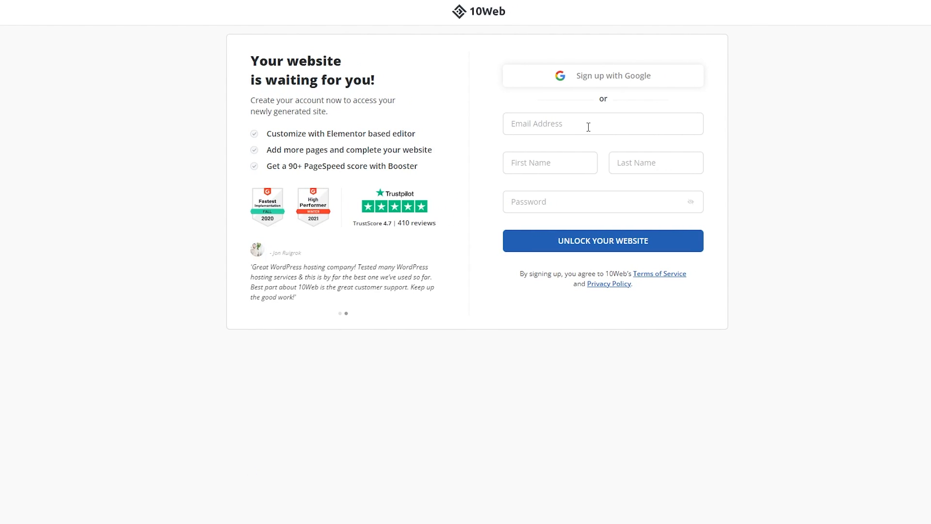
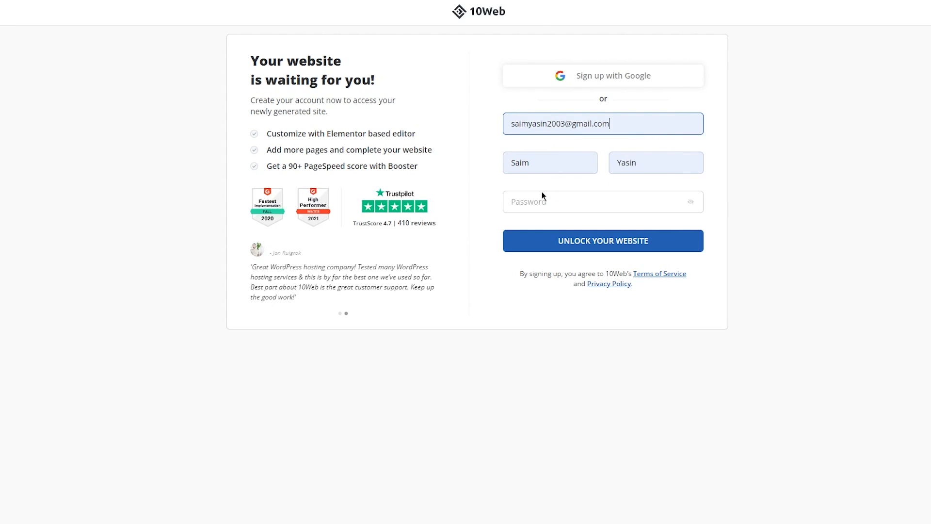
pyautogui.click(602, 201)
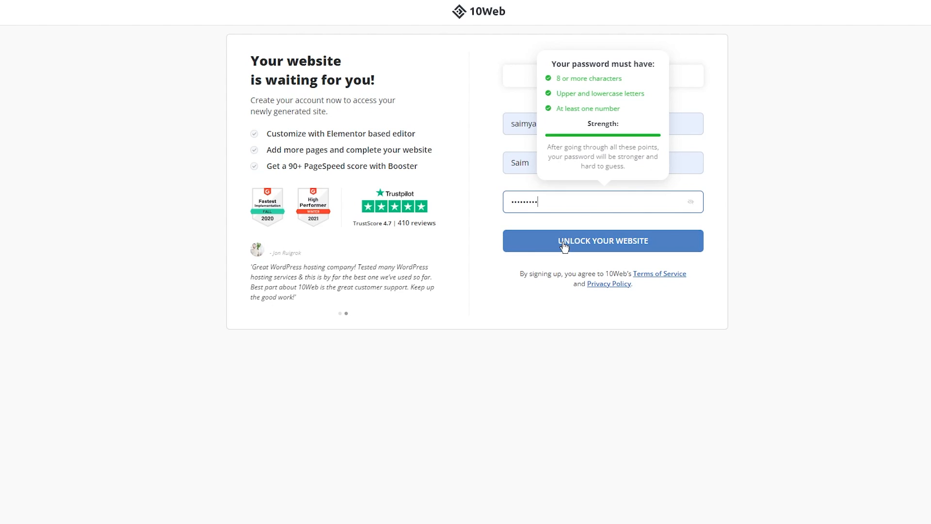
pyautogui.click(602, 241)
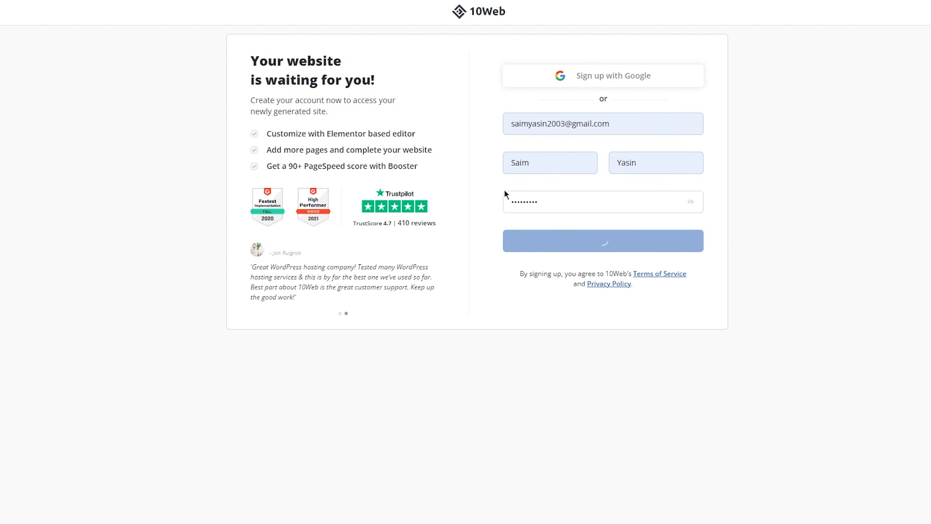
pyautogui.click(602, 240)
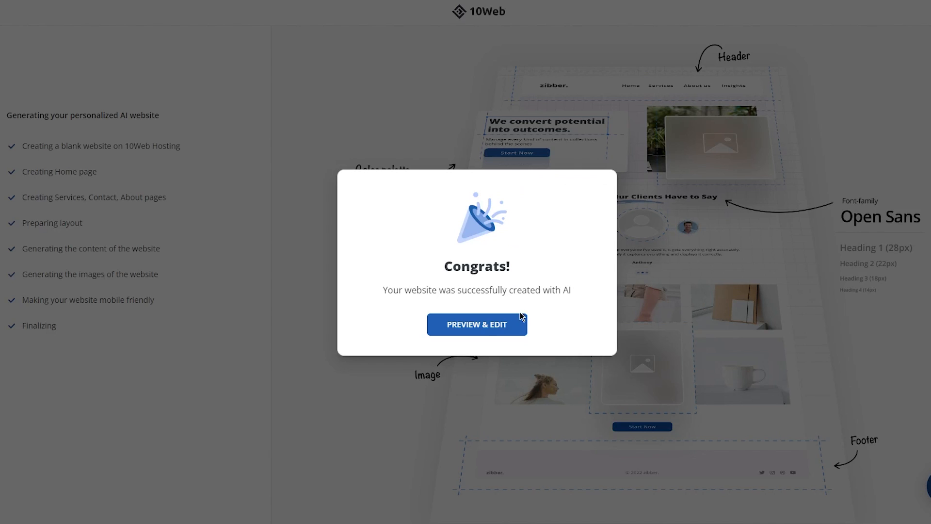
pyautogui.click(477, 325)
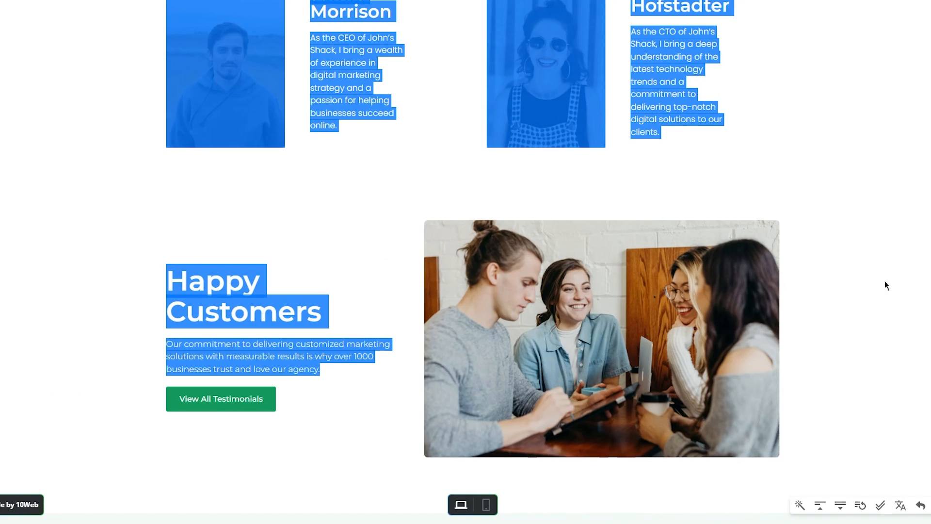
# Switch the John's Shack site preview from desktop to the mobile device layout
pyautogui.click(437, 469)
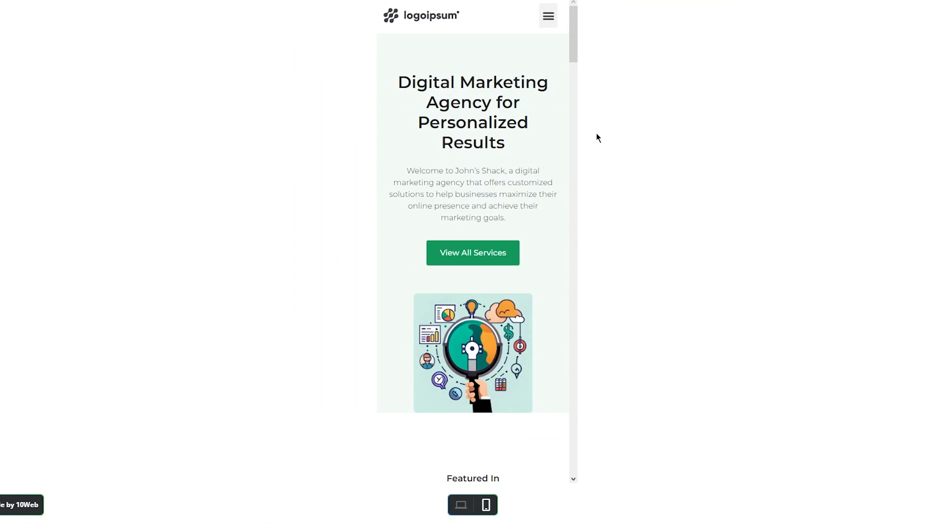
# Scroll the mobile preview past services, testimonials and newsletter, then back up to All Services
pyautogui.scroll(-3)
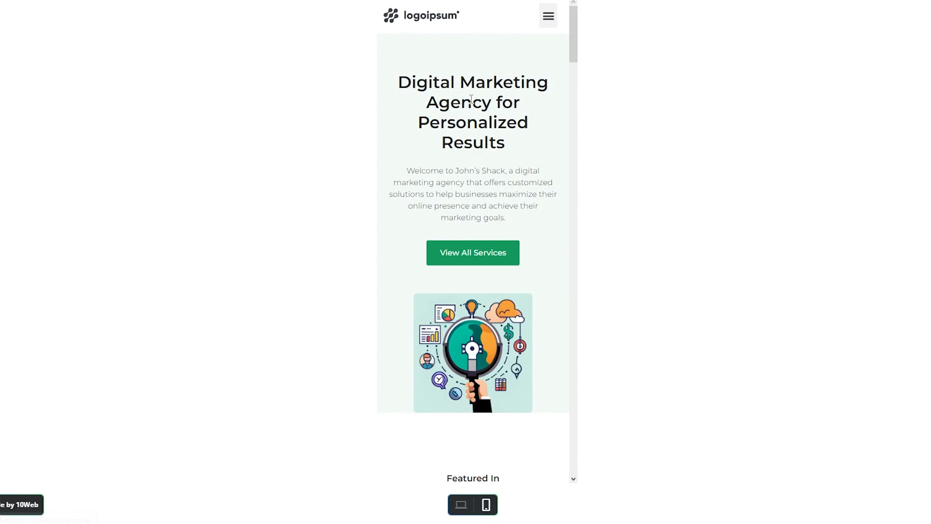
pyautogui.scroll(-3)
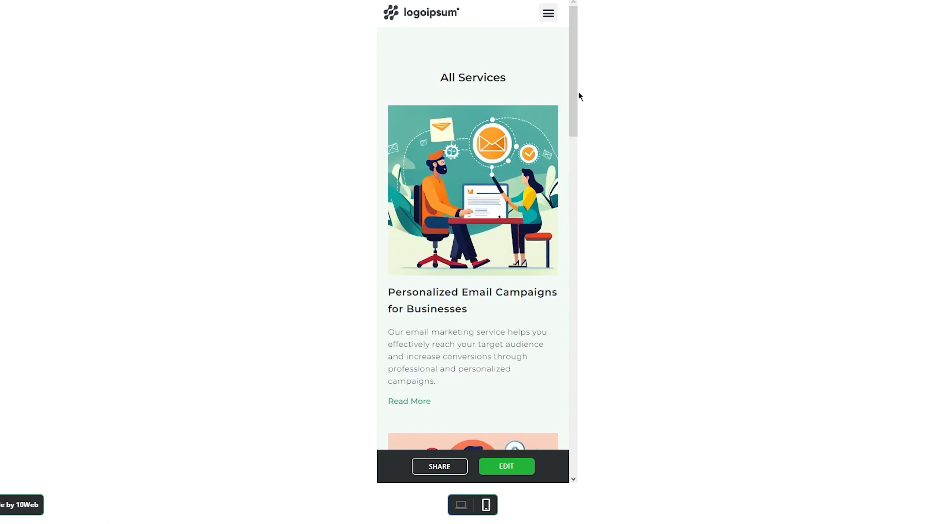
pyautogui.scroll(-3)
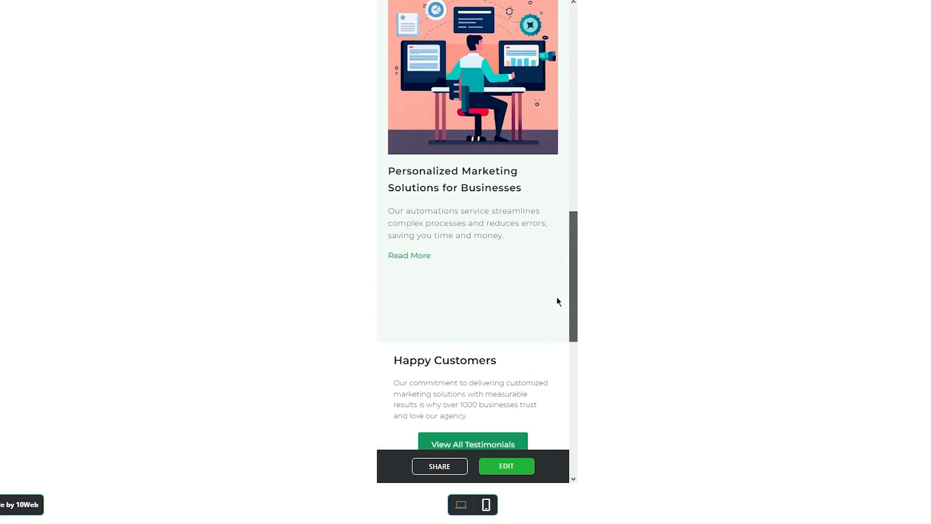
pyautogui.scroll(-3)
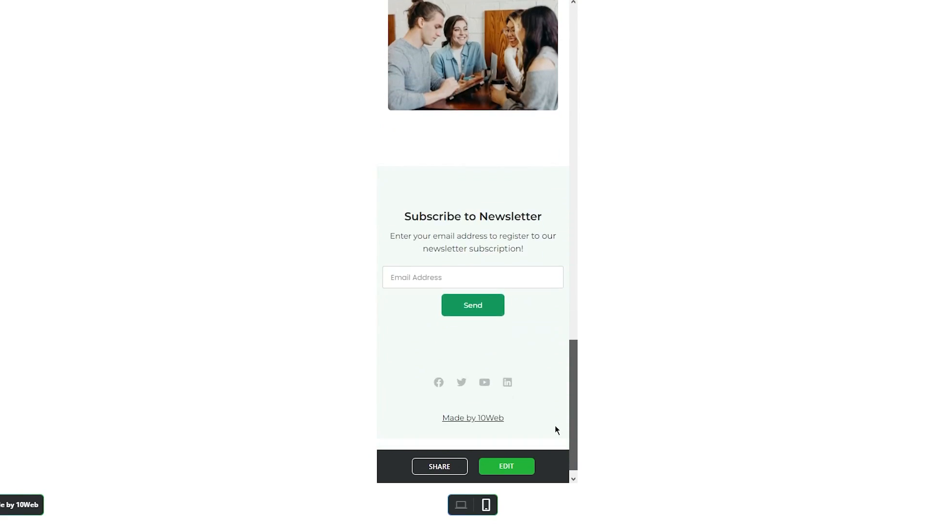
pyautogui.scroll(3)
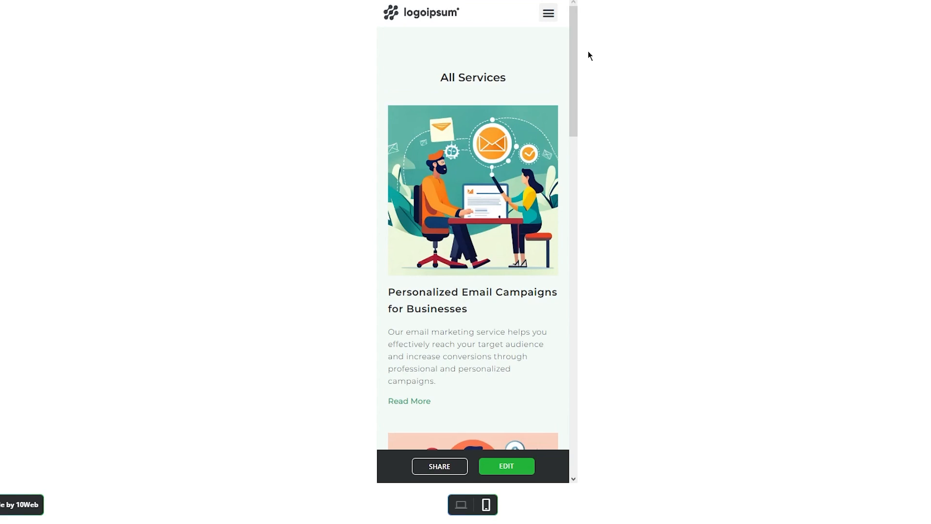